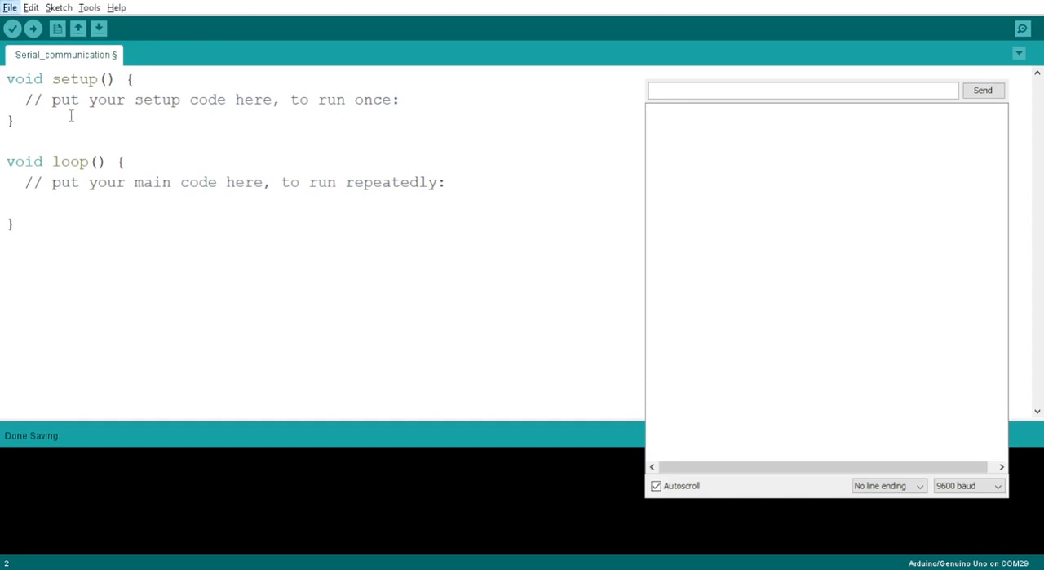
Add a new line in setup() reading Serial.begin( with the argument still to come.
key(Enter)
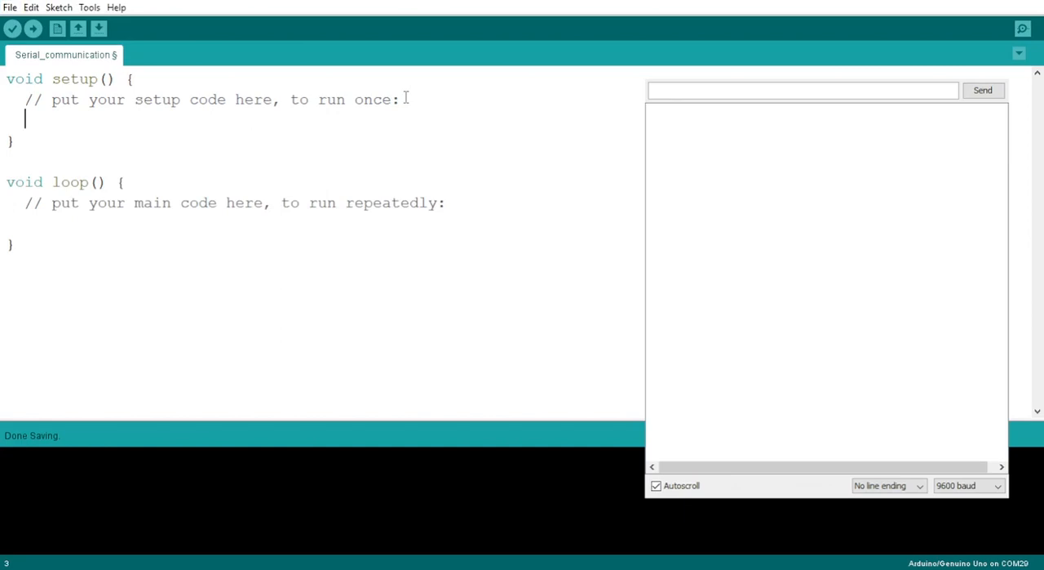
text(Se)
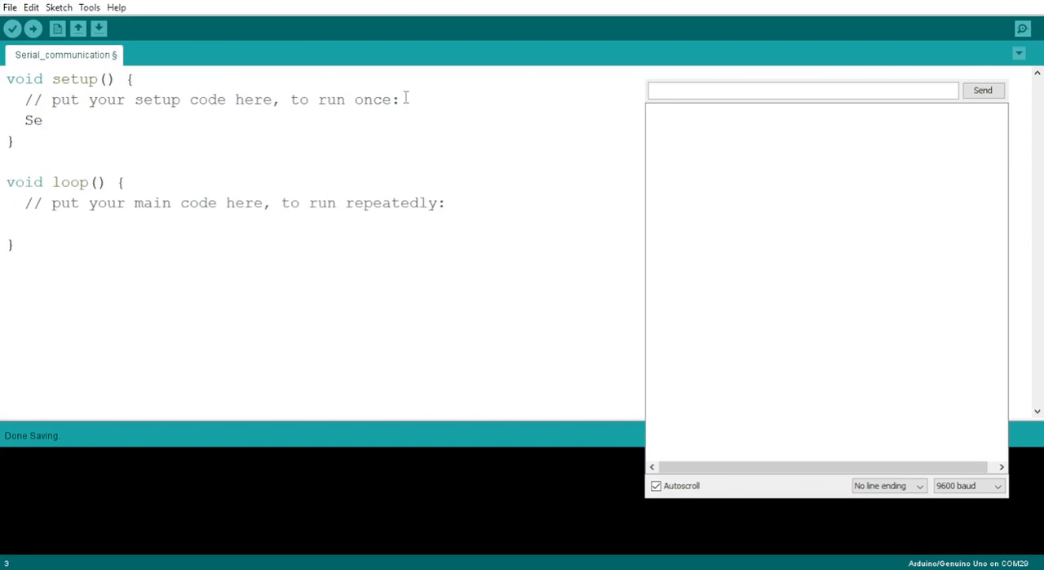
text(ri)
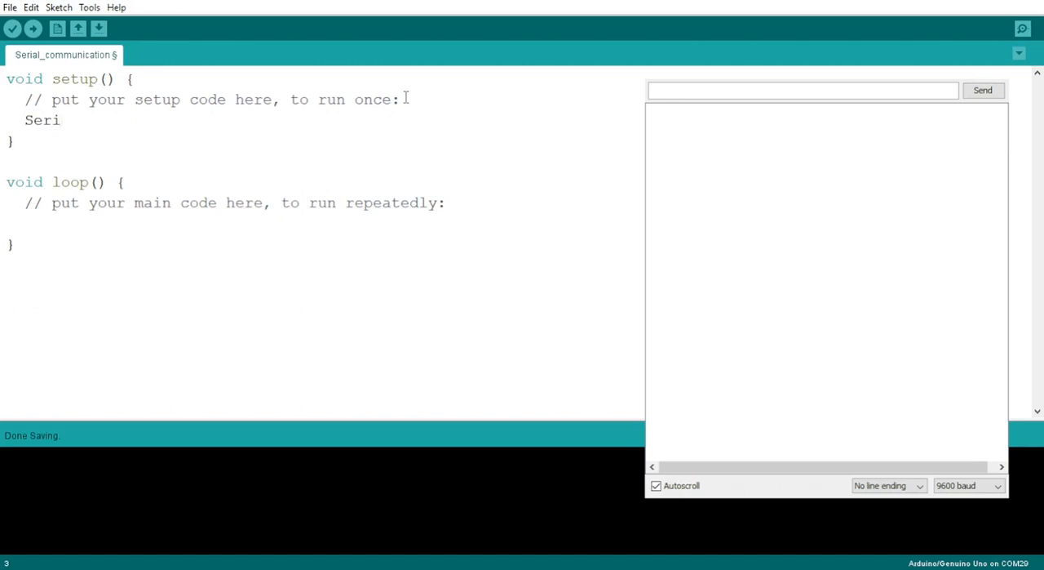
key(Backspace)
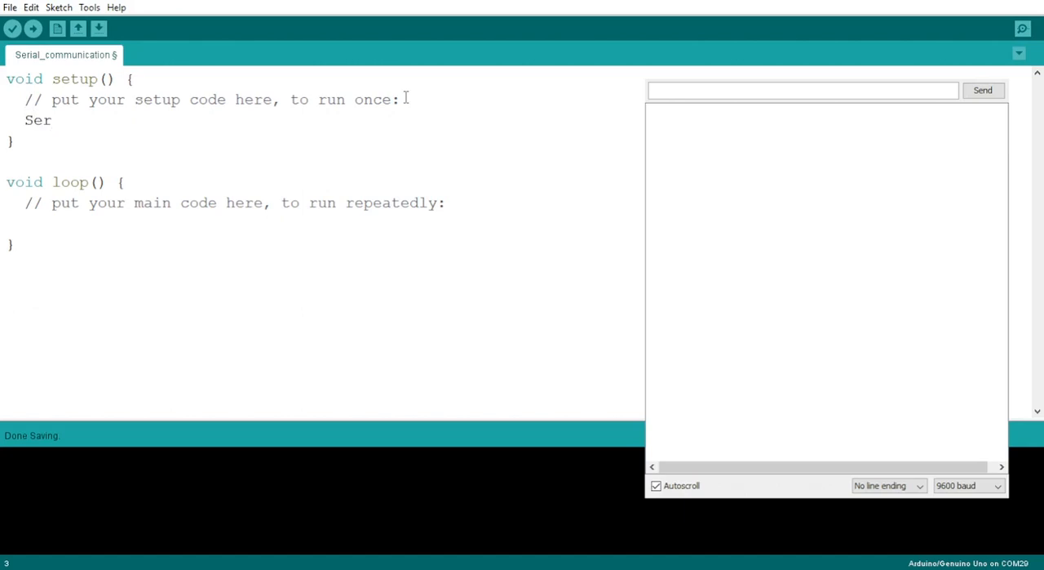
text(ial.)
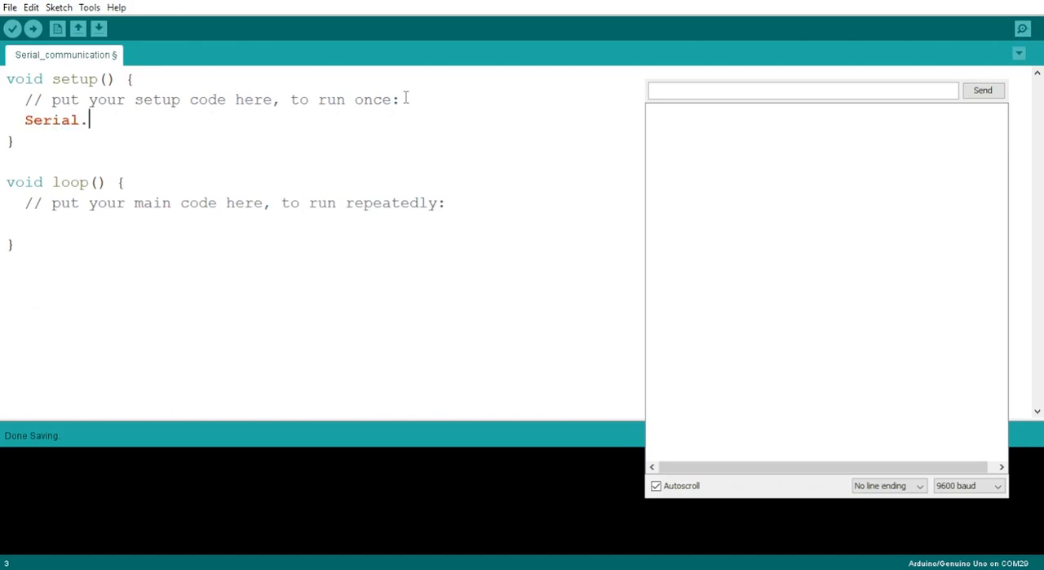
text(begin)
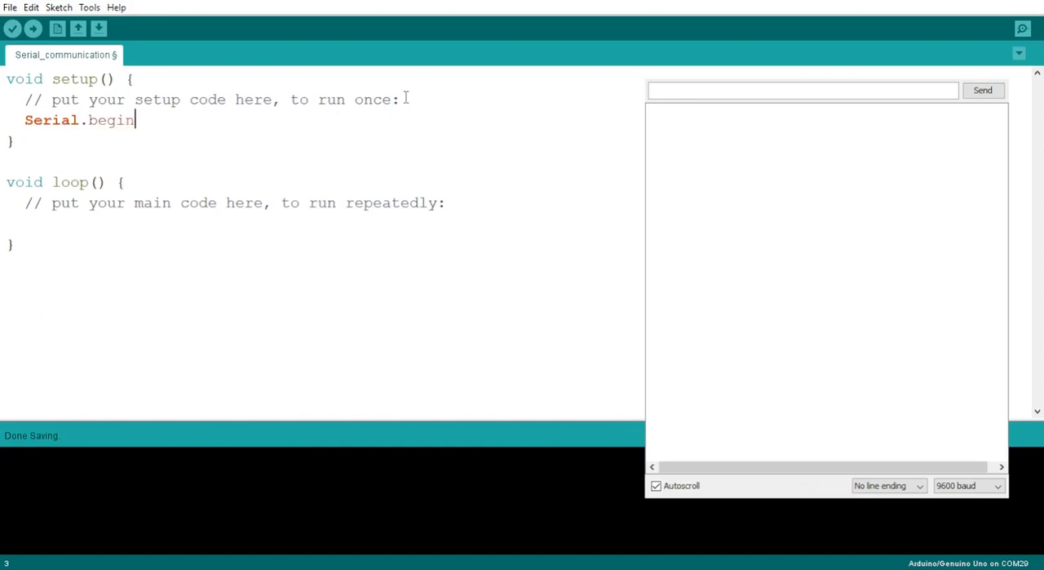
text(()
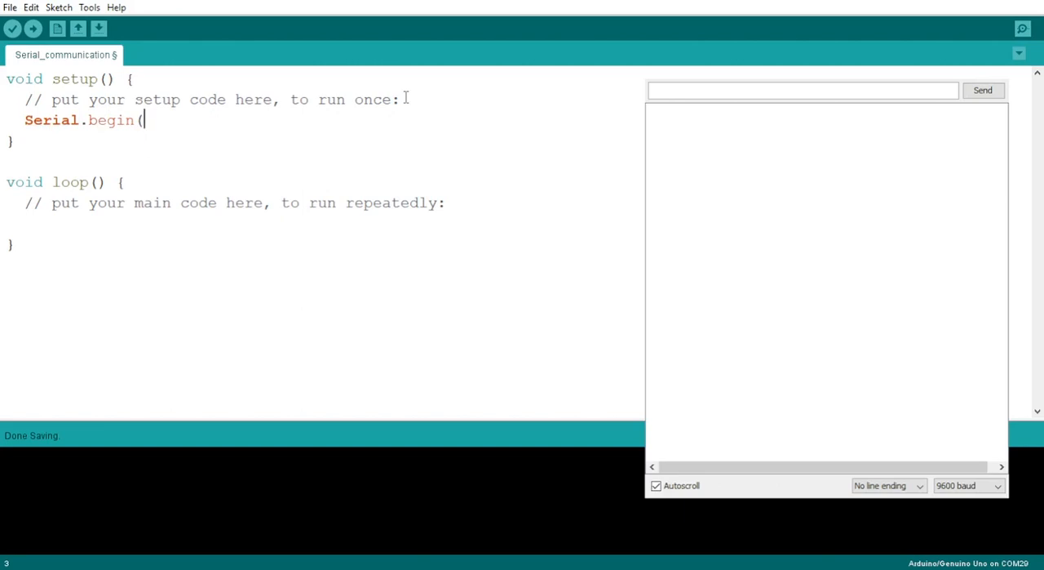
mouse_move(842, 225)
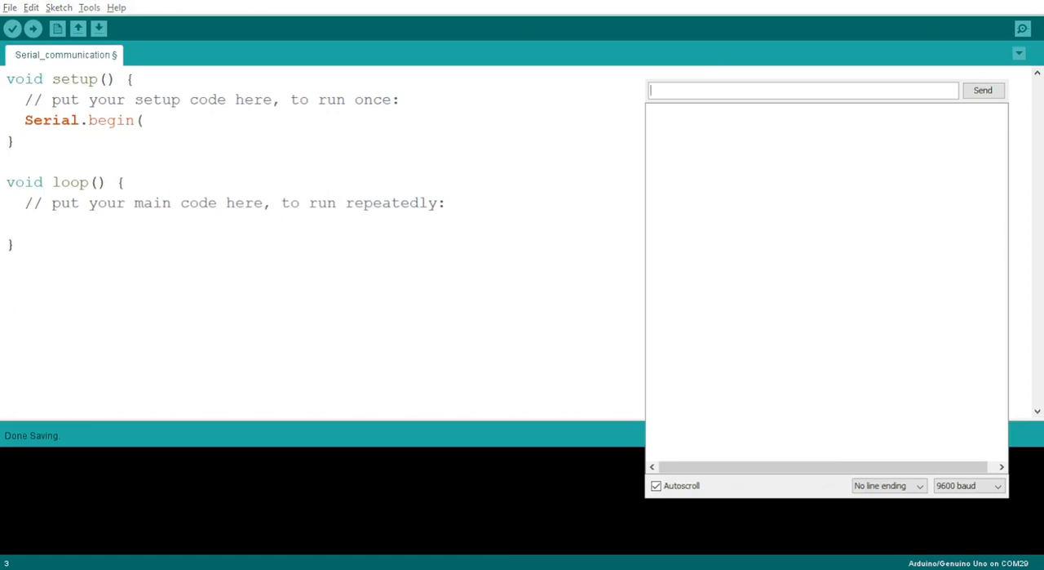
mouse_move(819, 204)
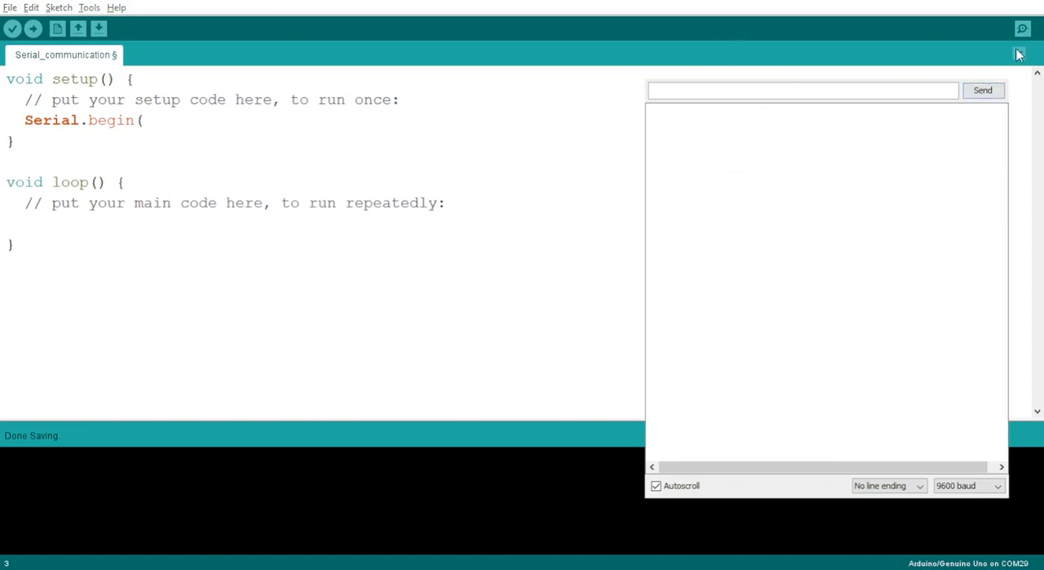
mouse_move(1021, 29)
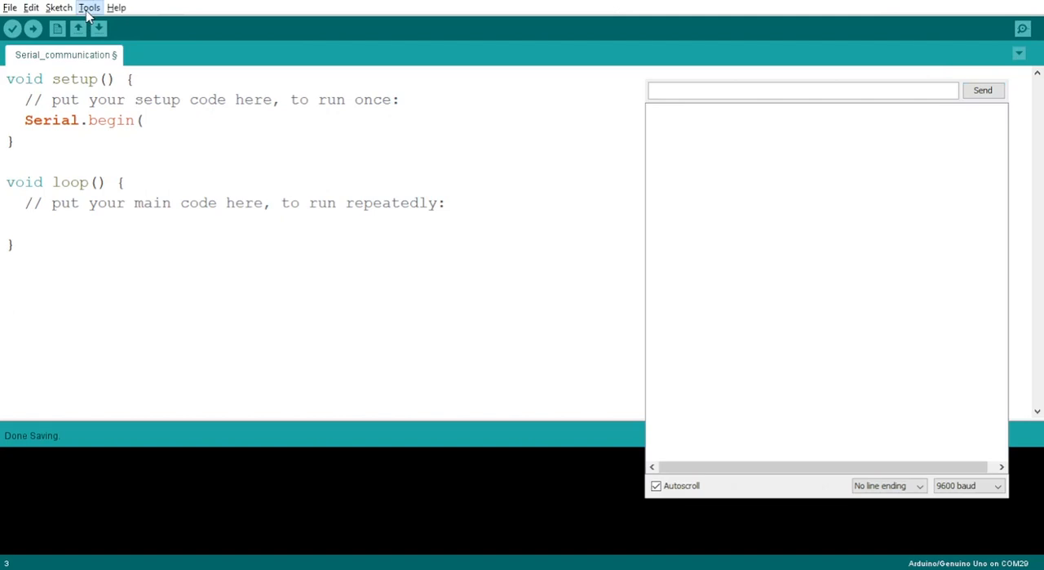
mouse_move(117, 101)
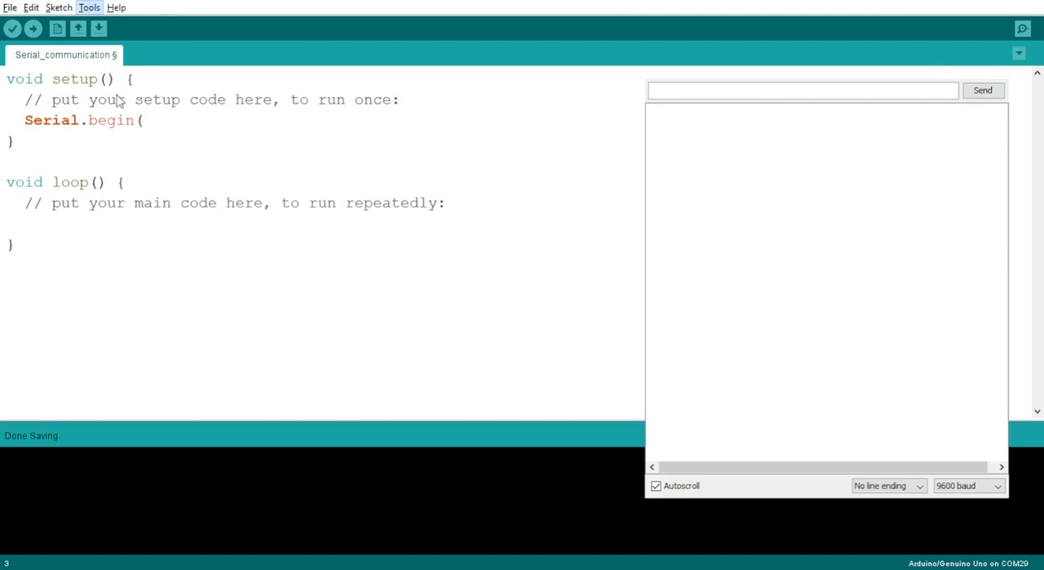
mouse_move(121, 100)
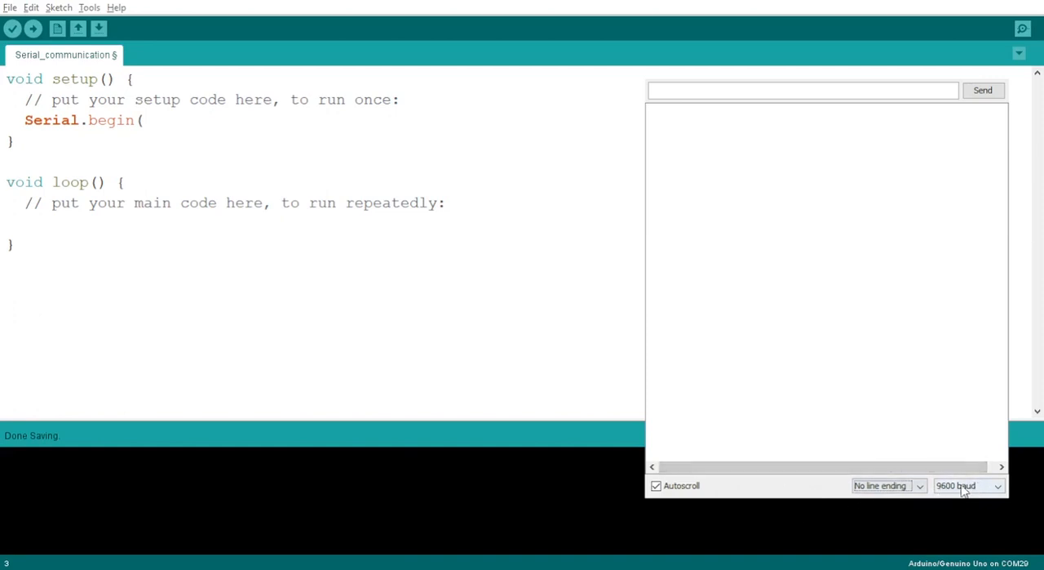
mouse_move(949, 467)
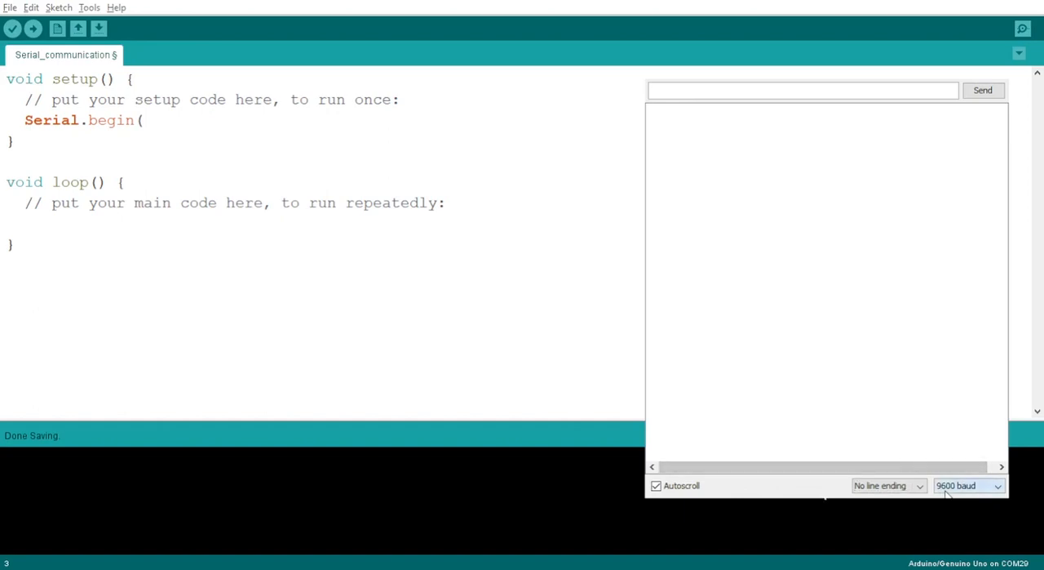
mouse_move(998, 441)
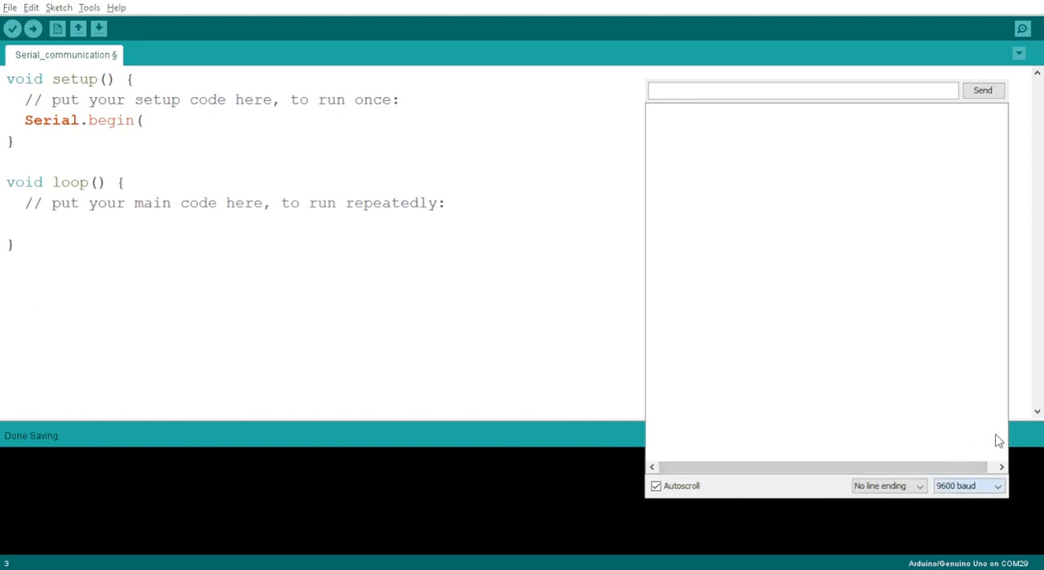
mouse_move(1002, 455)
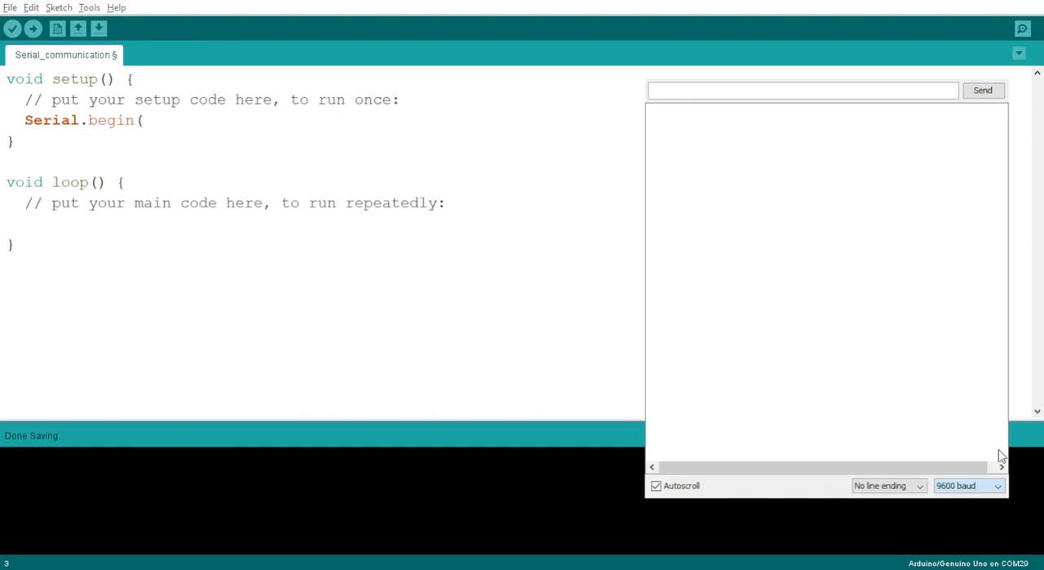
mouse_move(1002, 431)
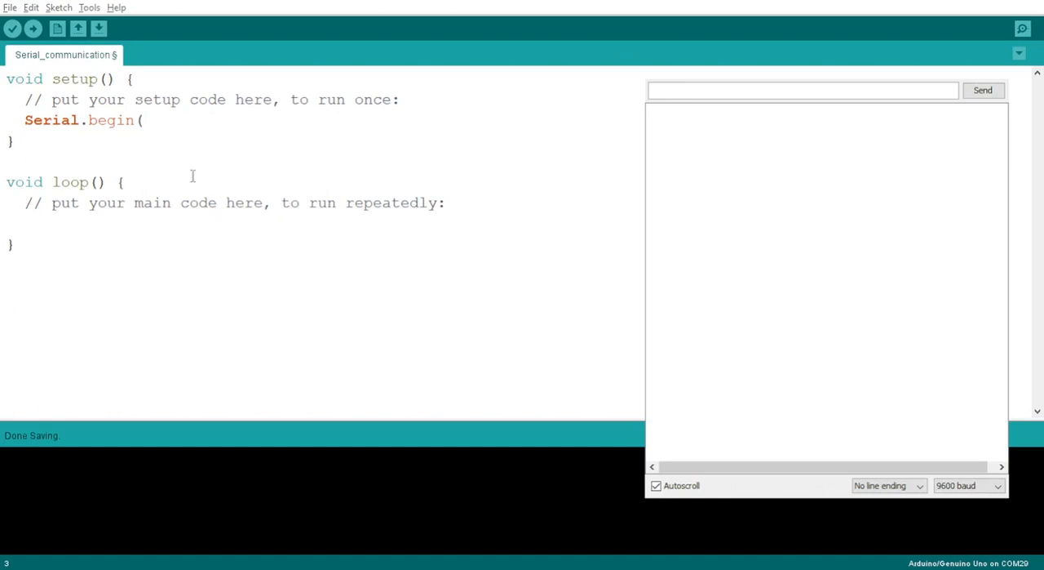
Complete the call as Serial.begin(9600); to match the monitor's 9600 baud.
text(96)
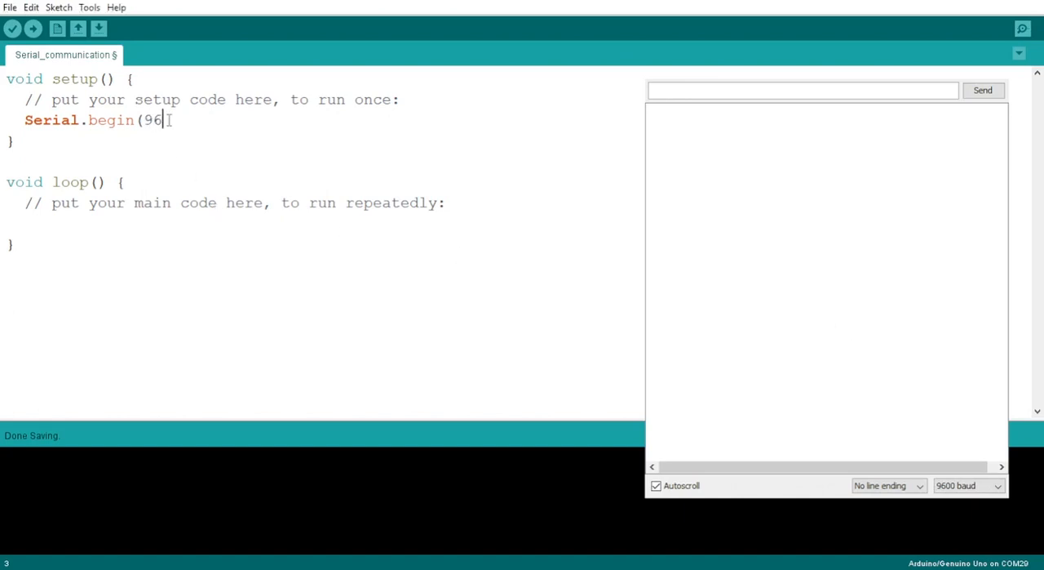
text(00))
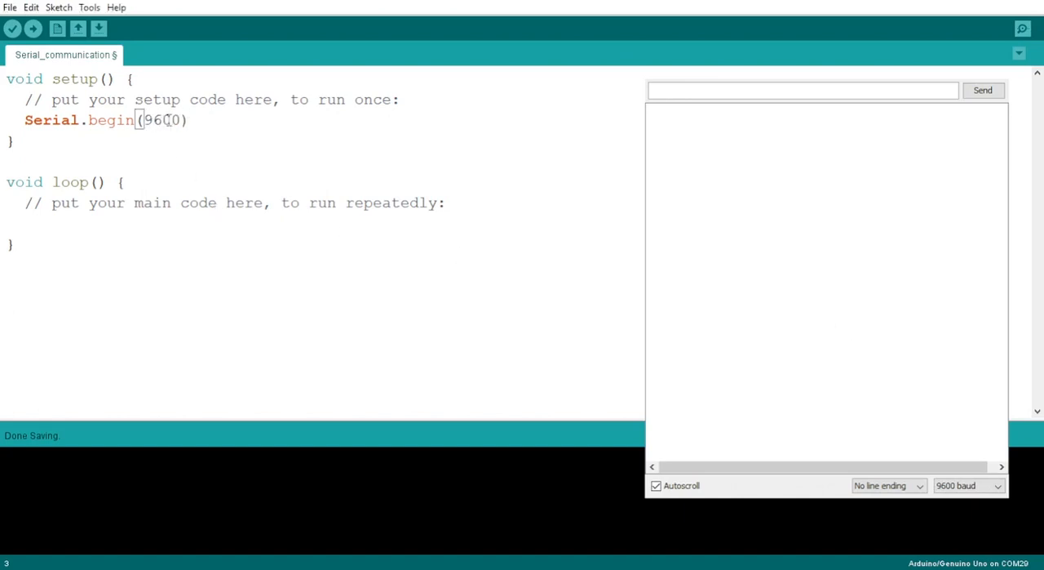
text(;)
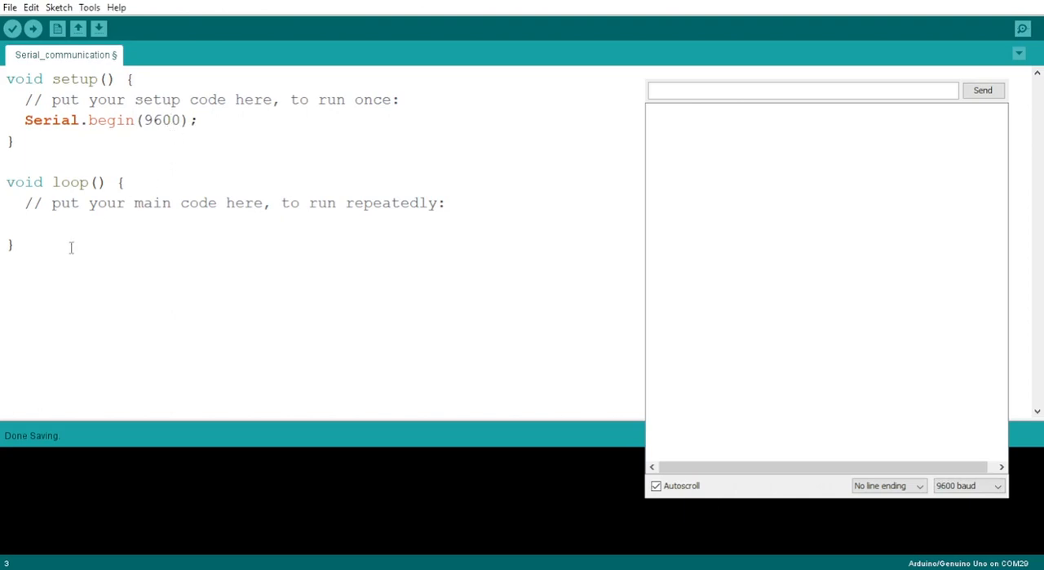
Write Serial.print("Hello World"); inside loop() and upload the sketch to the board.
click(24, 224)
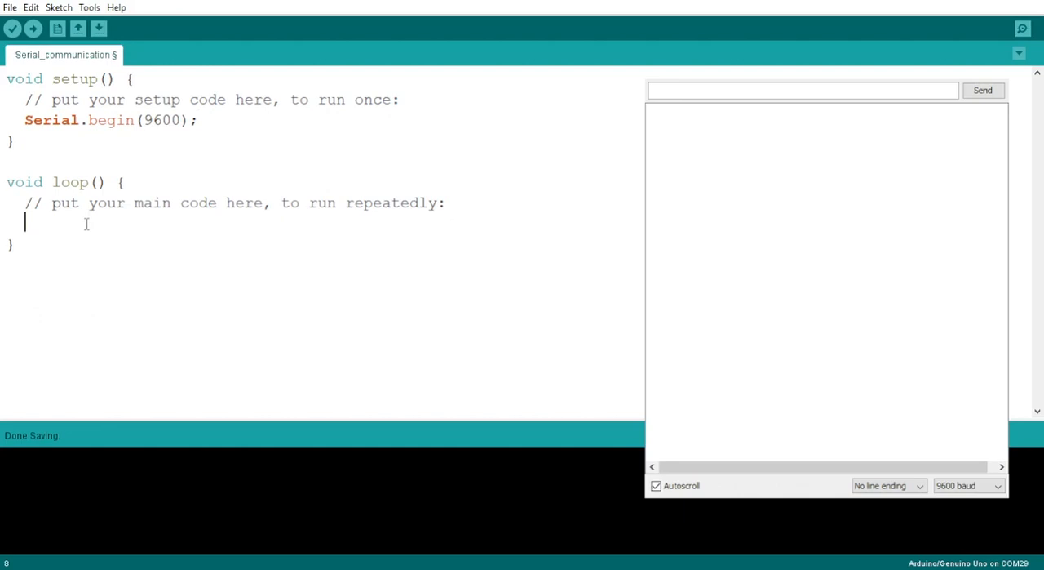
text(print)
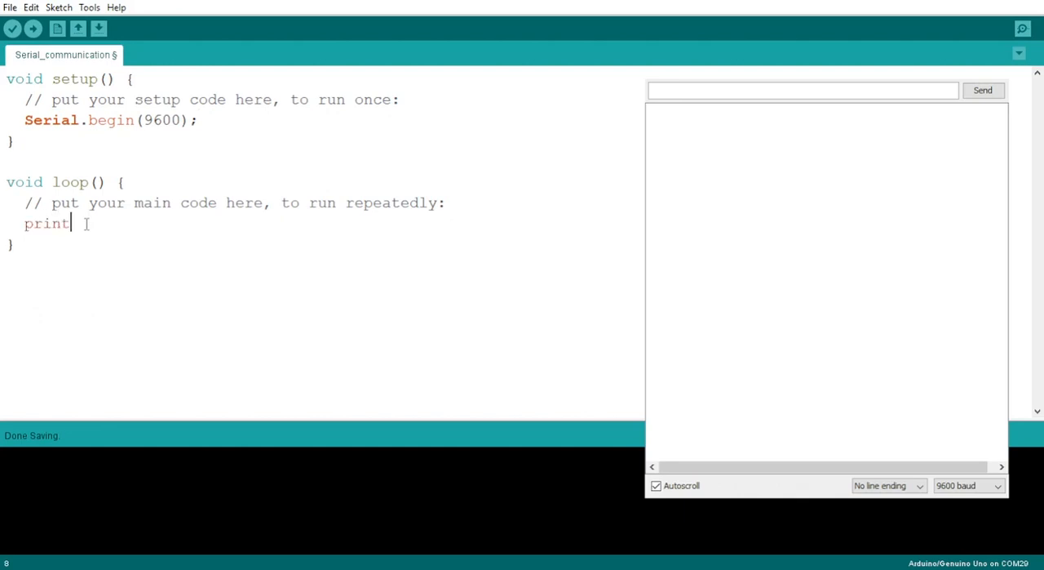
key(BackSpace)
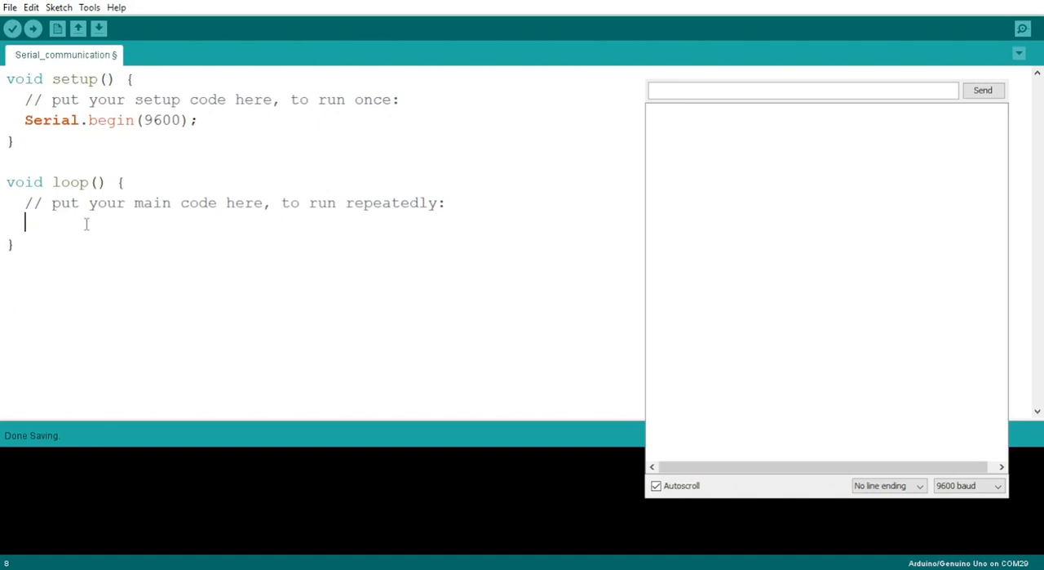
text(Serial.)
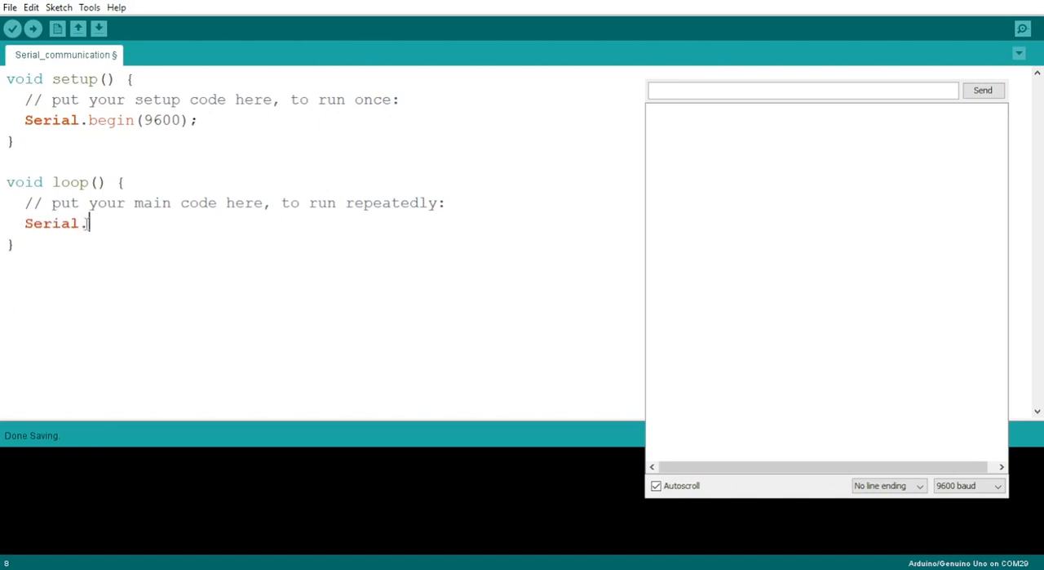
text(print)
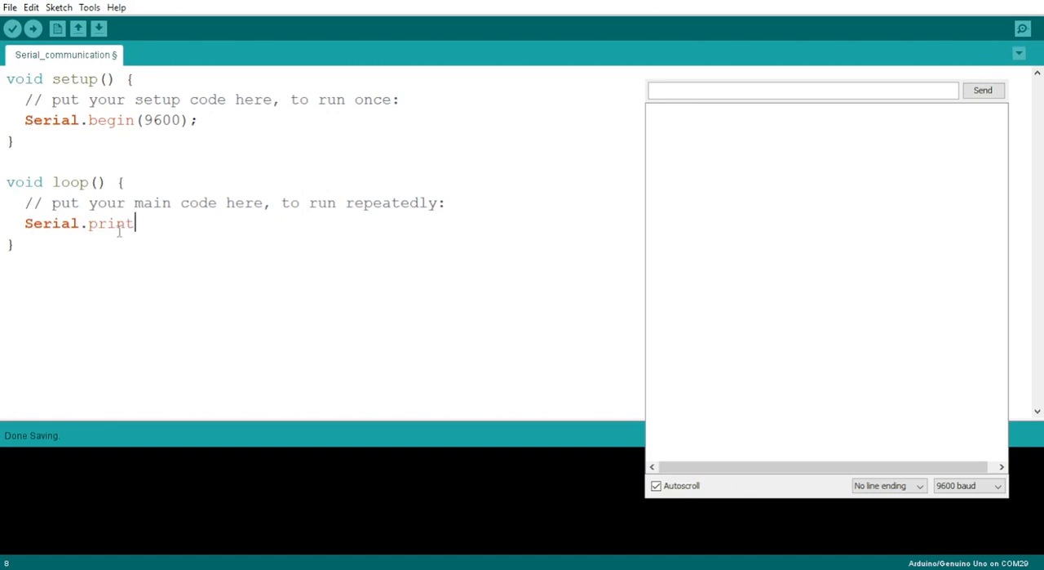
text((")
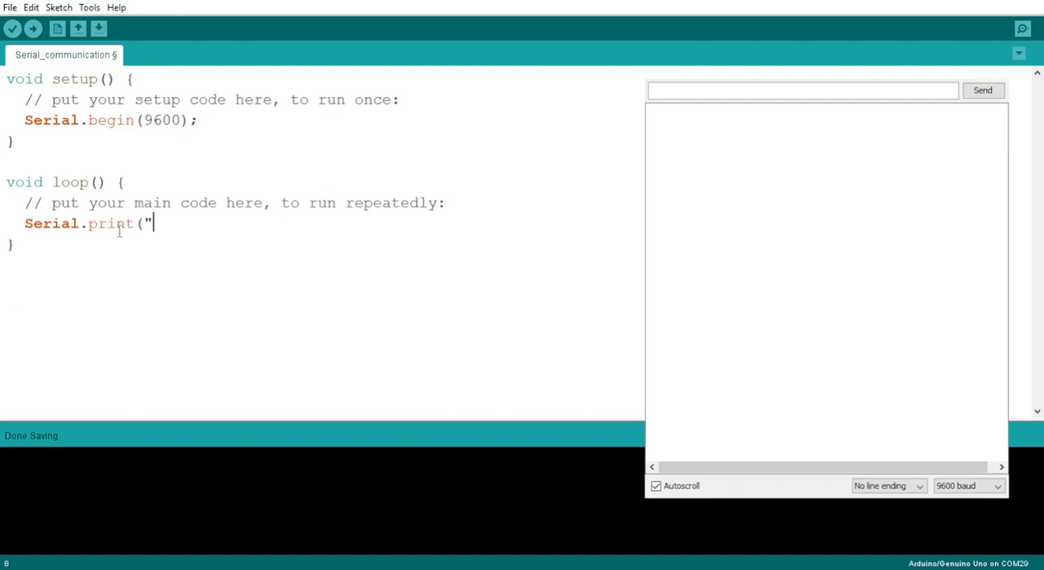
text(Hello)
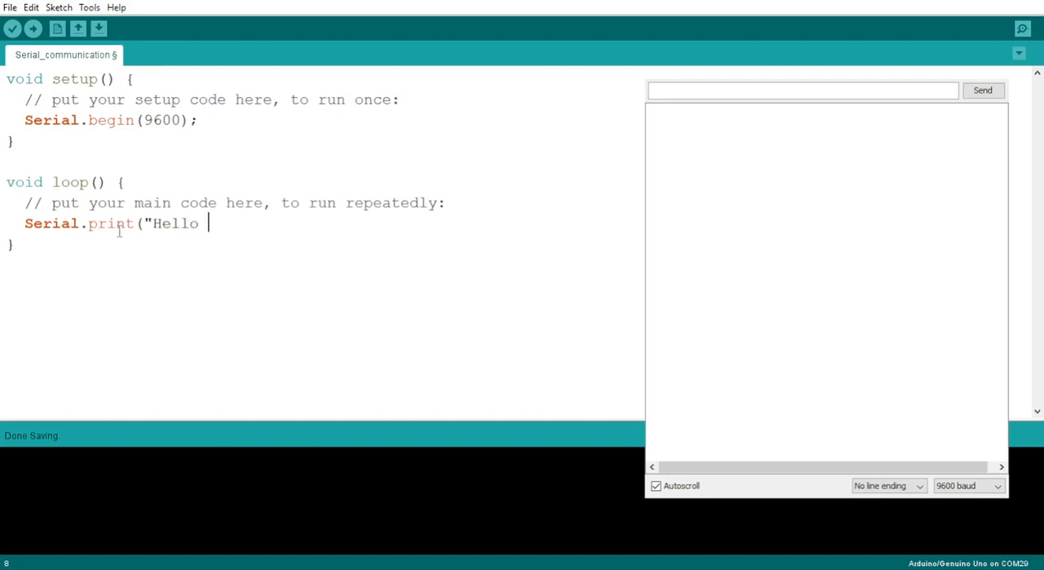
text(World)
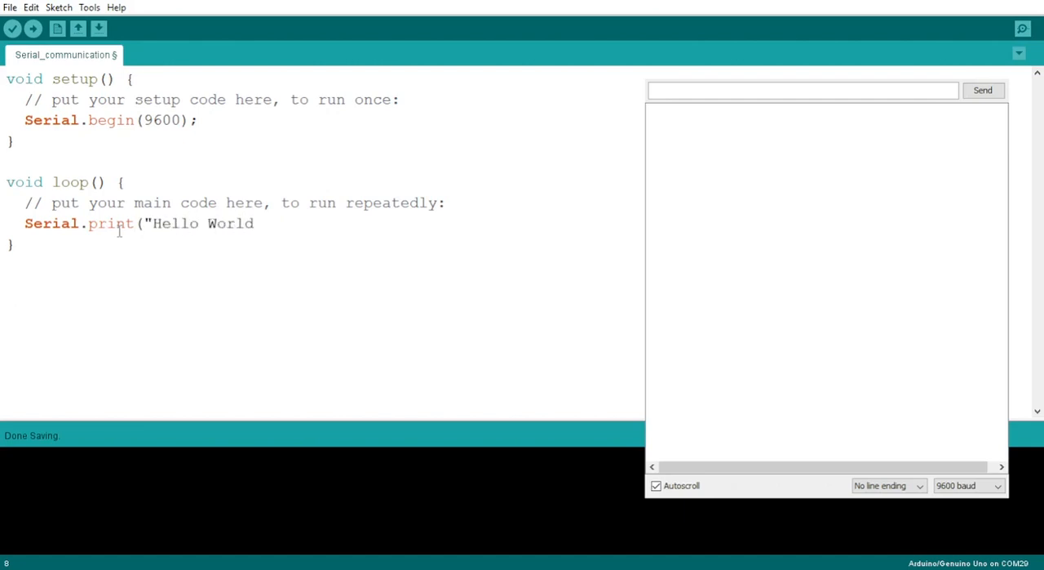
text("))
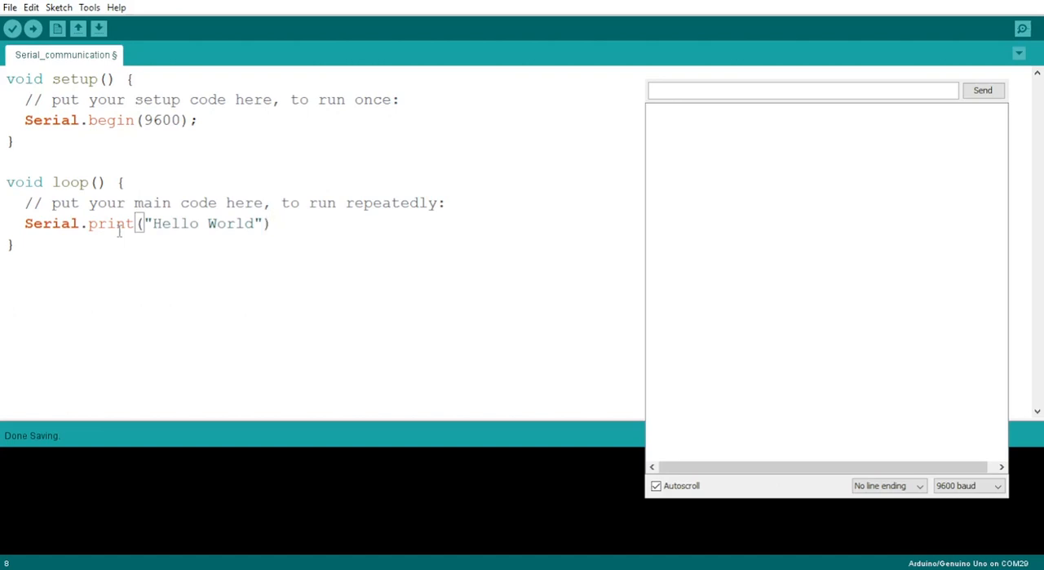
text(;)
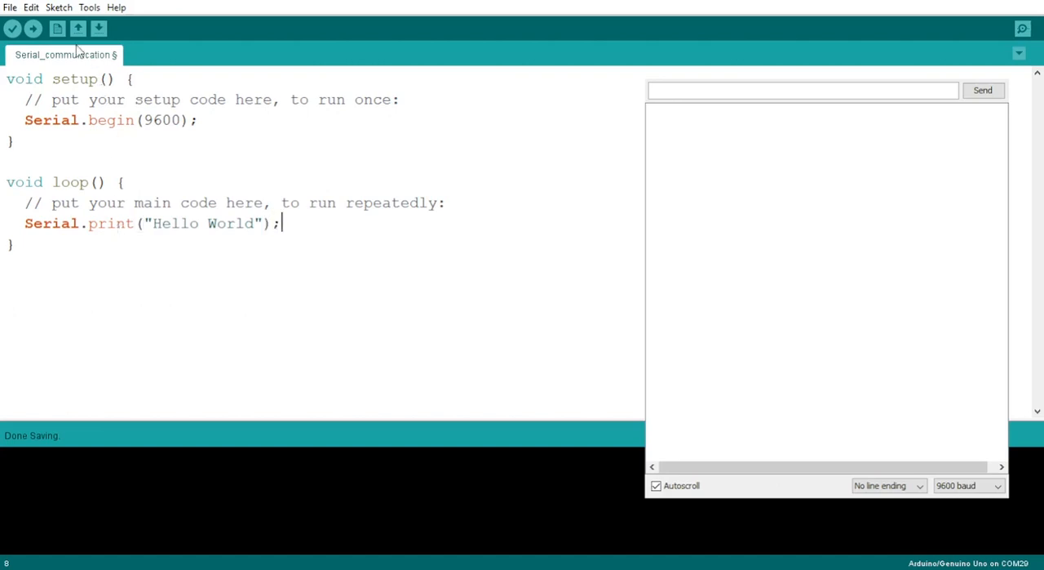
click(32, 29)
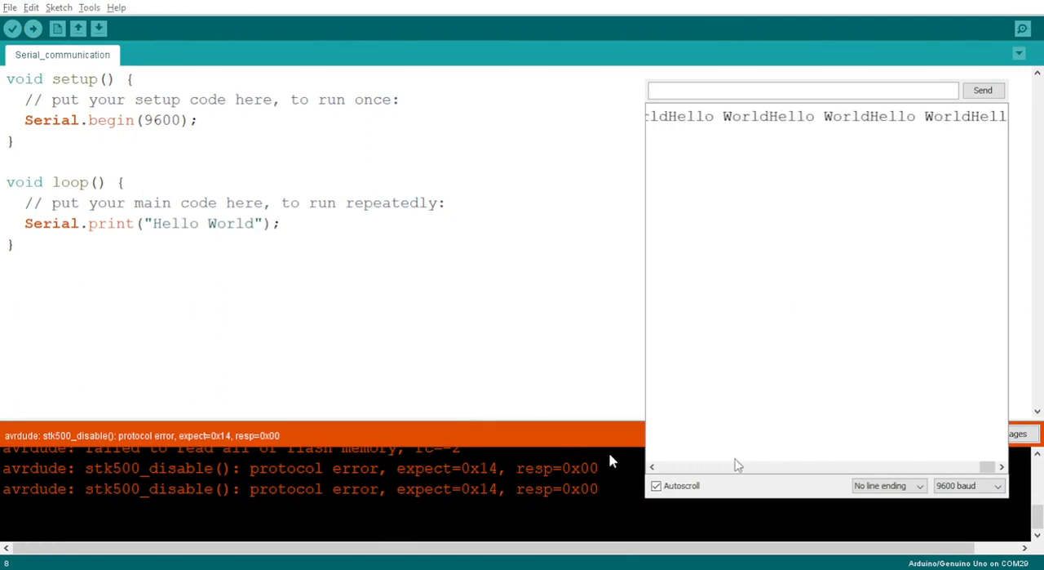
Turn off Autoscroll in the Serial Monitor and scroll the single-line Hello World output sideways.
click(656, 484)
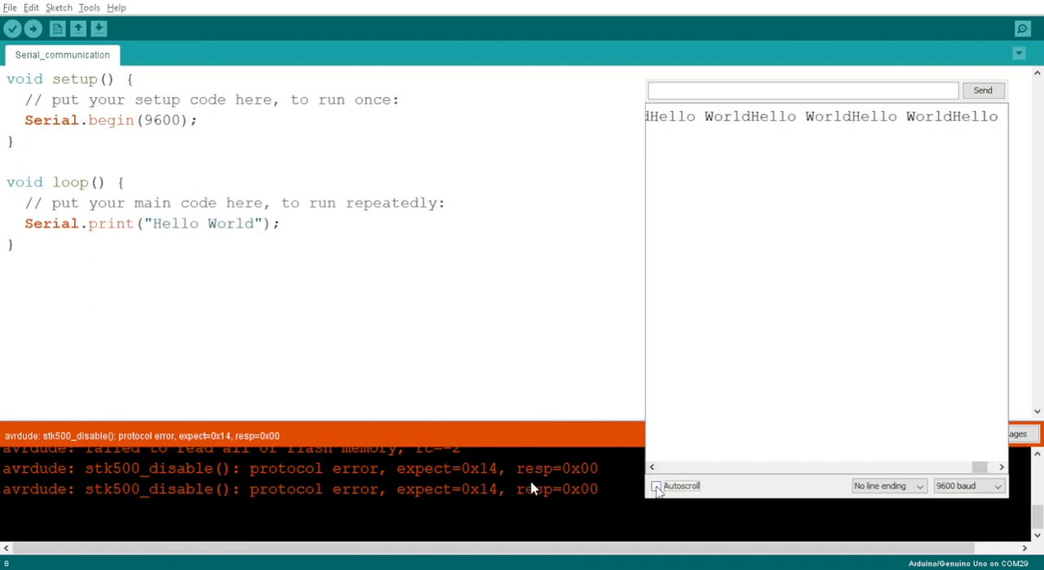
click(656, 485)
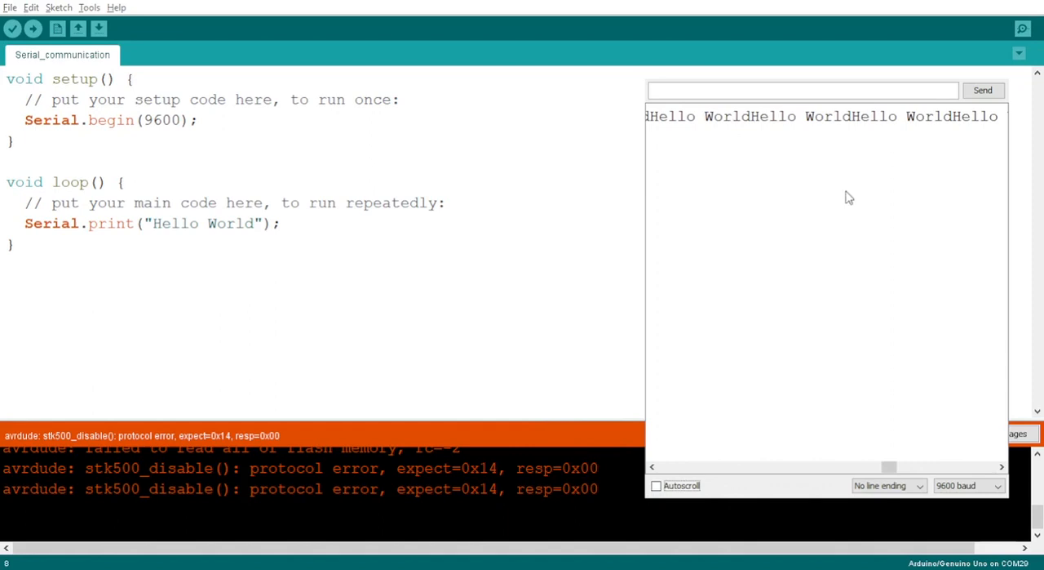
drag(890, 467, 868, 467)
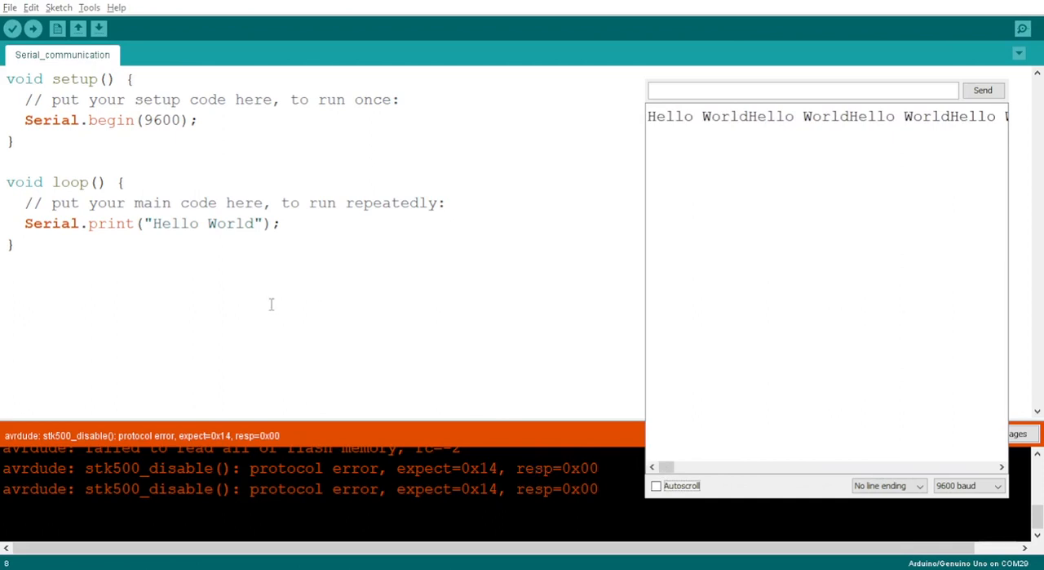
mouse_move(763, 55)
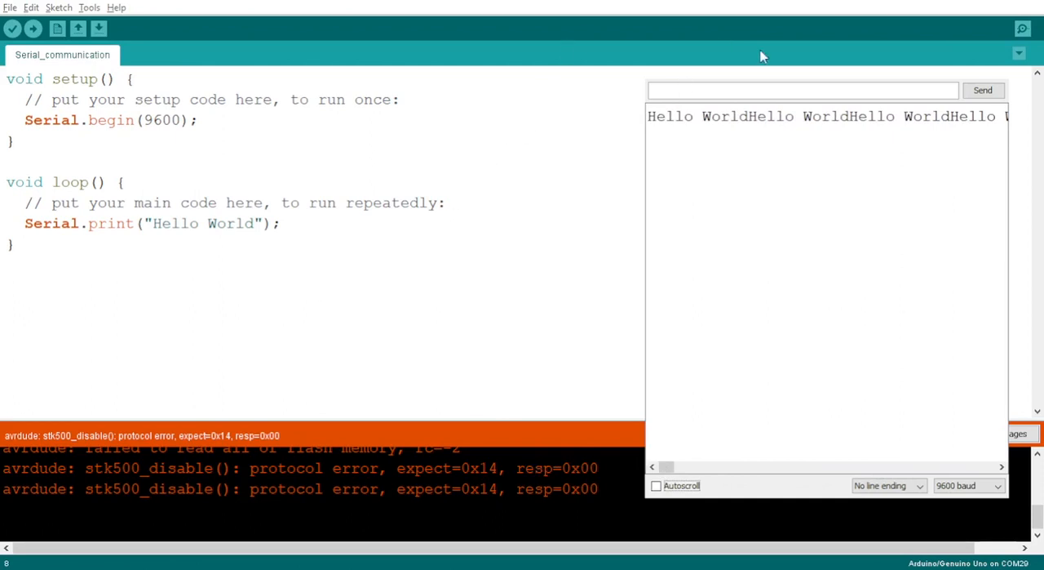
mouse_move(831, 173)
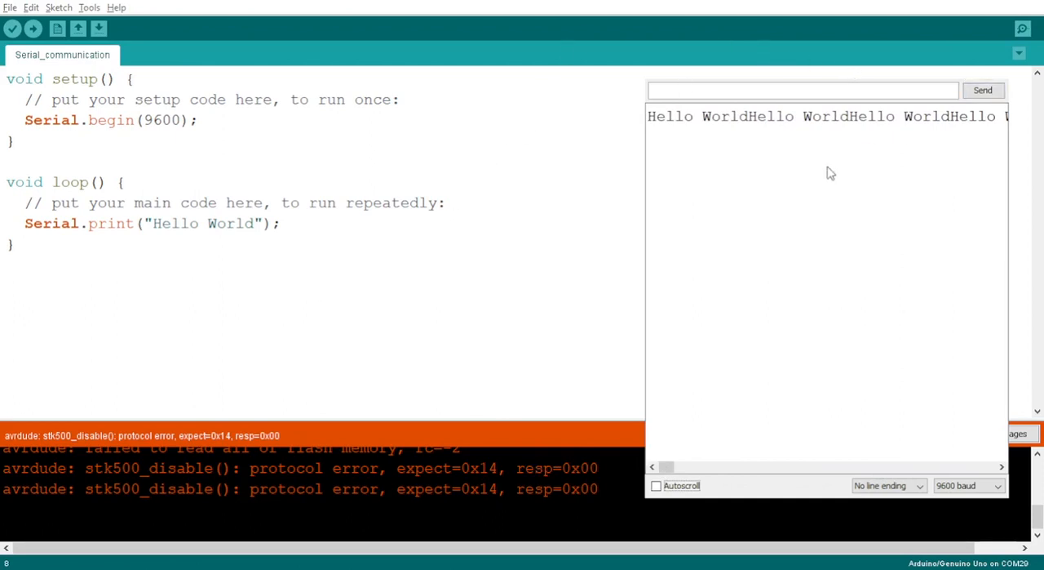
mouse_move(888, 42)
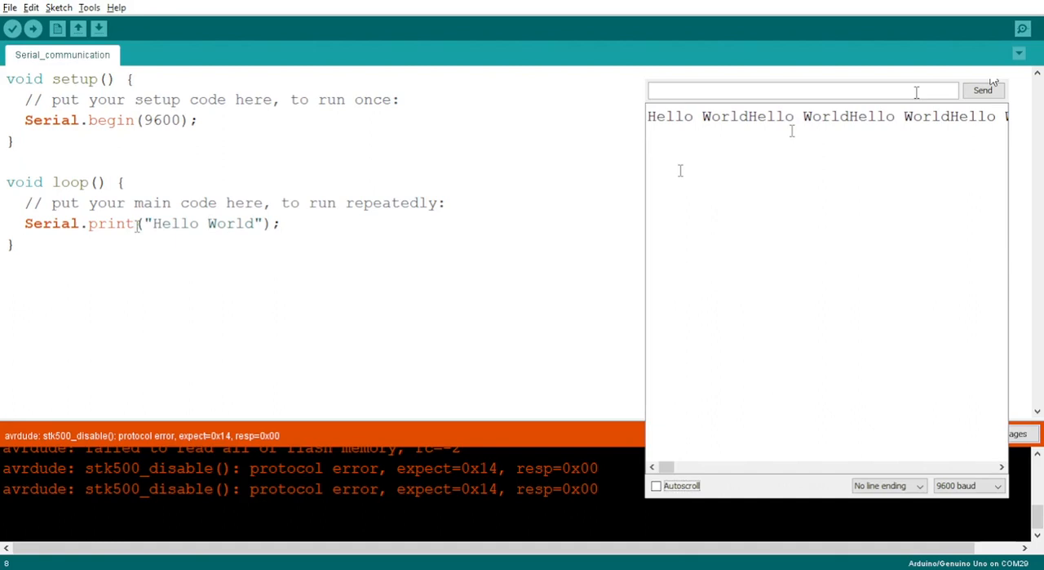
Change the loop call to Serial.println("Hello World"); and upload again.
text(ln)
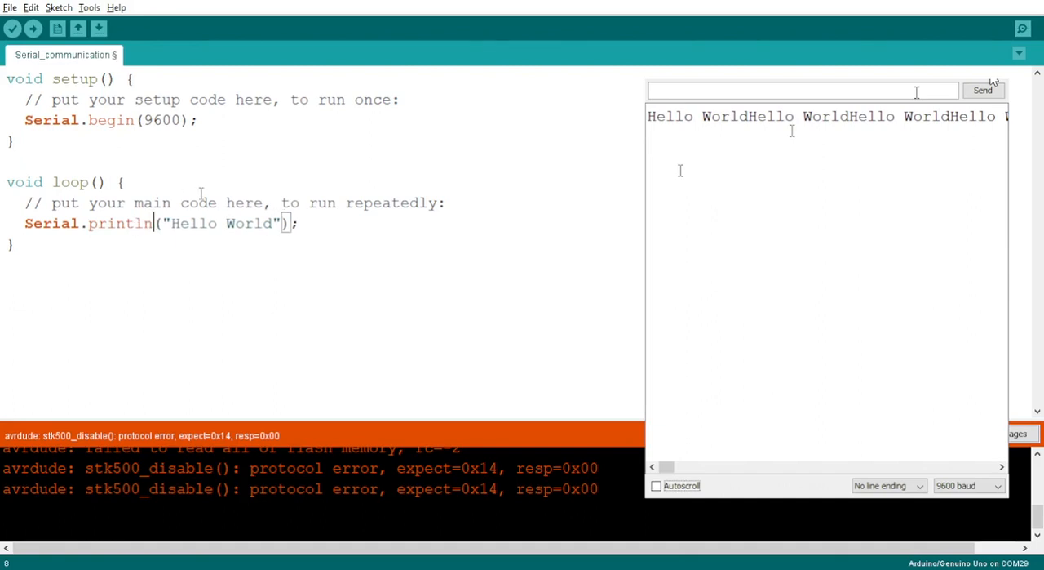
click(33, 30)
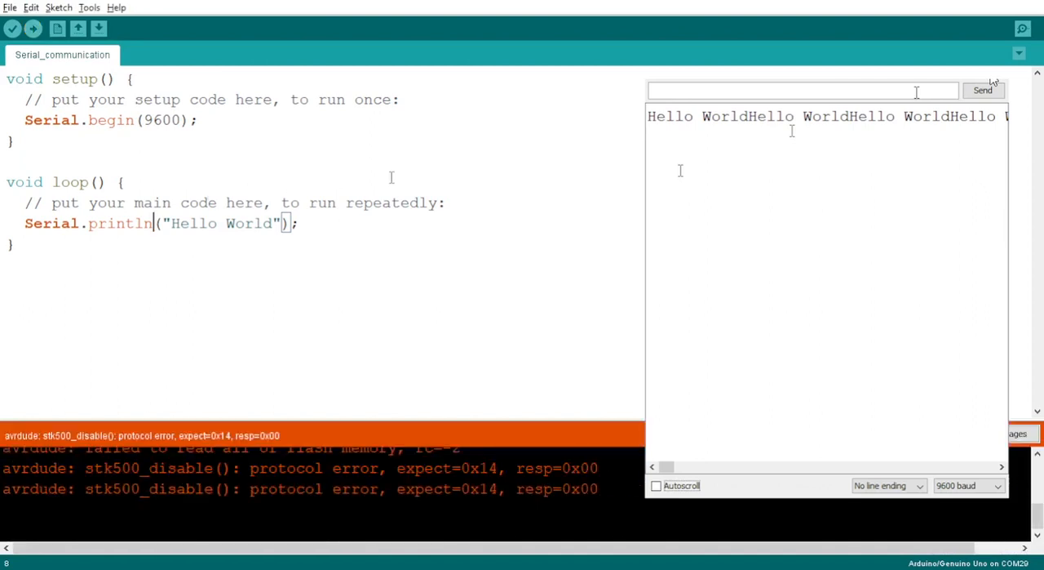
mouse_move(1022, 30)
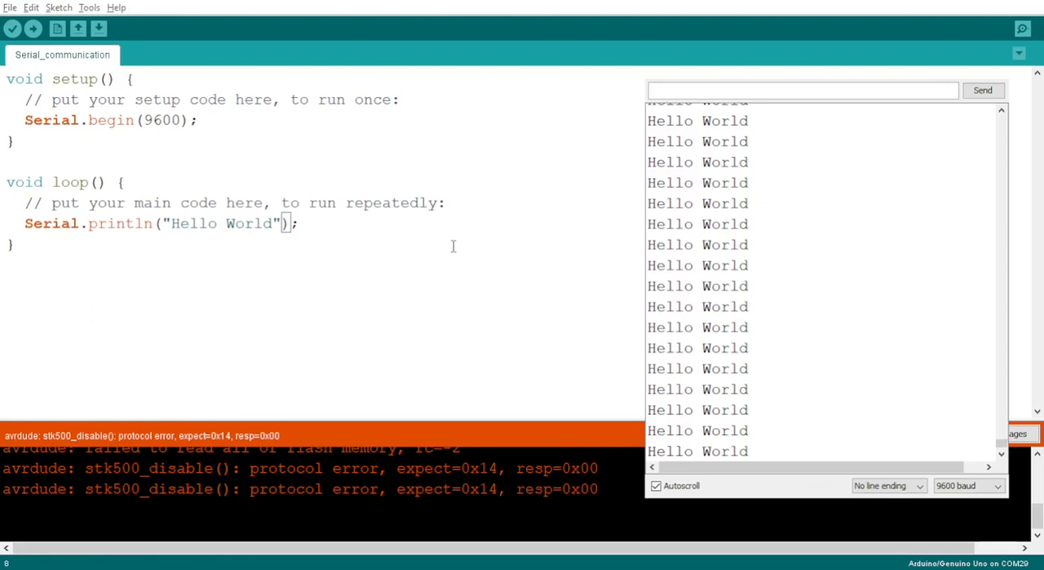
mouse_move(598, 185)
text(Serial.println("Hello World");)
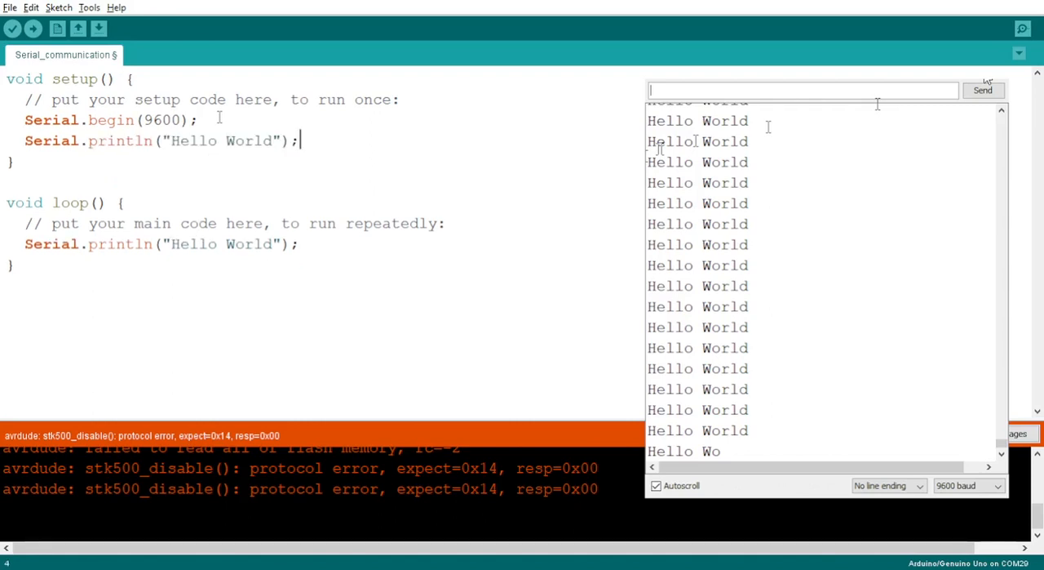
Make setup print "My first step in Serial Communication" once and upload the sketch.
double_click(254, 141)
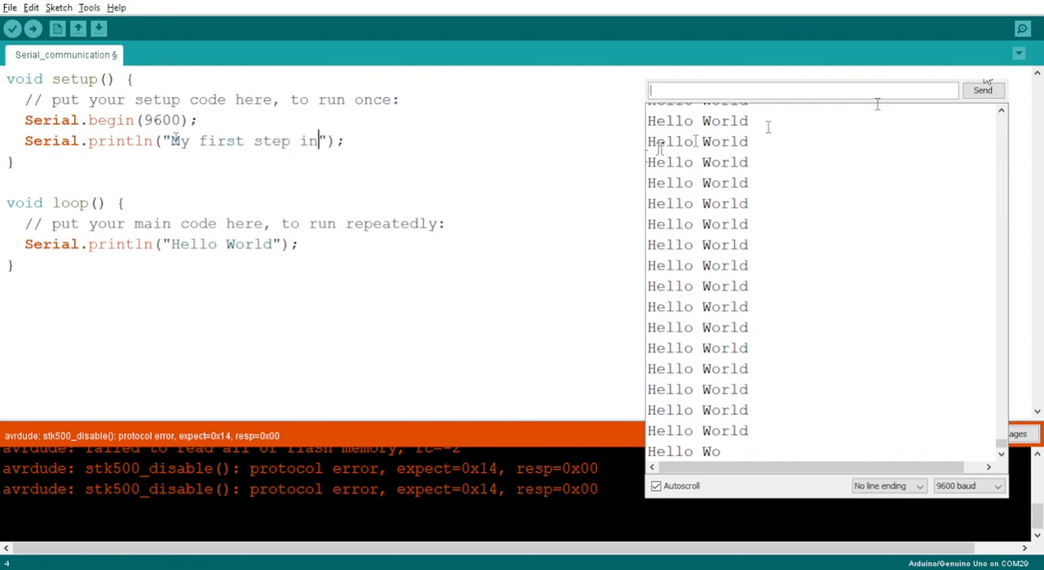
text(Serial Communi)
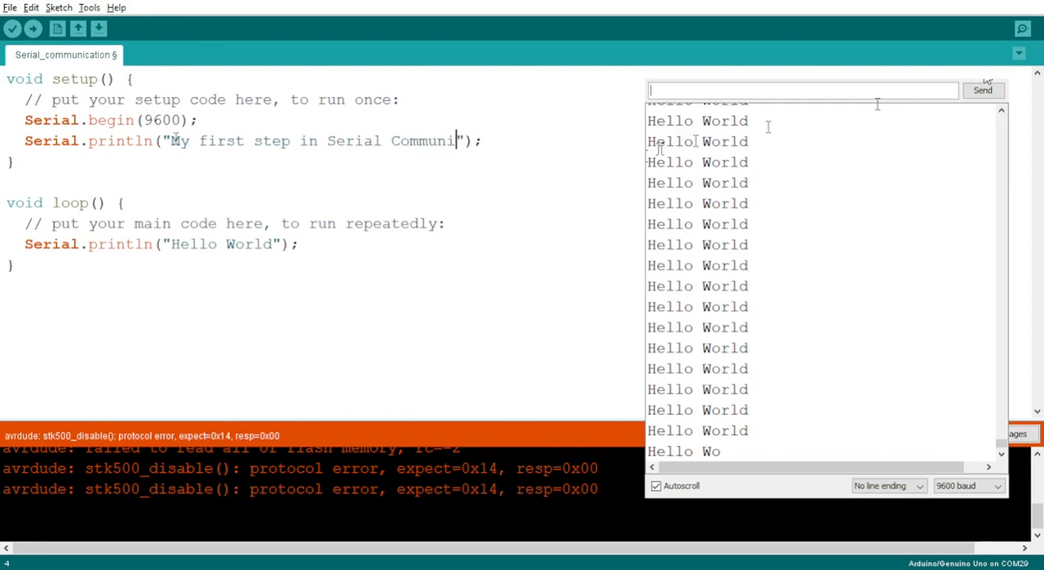
text(cation)
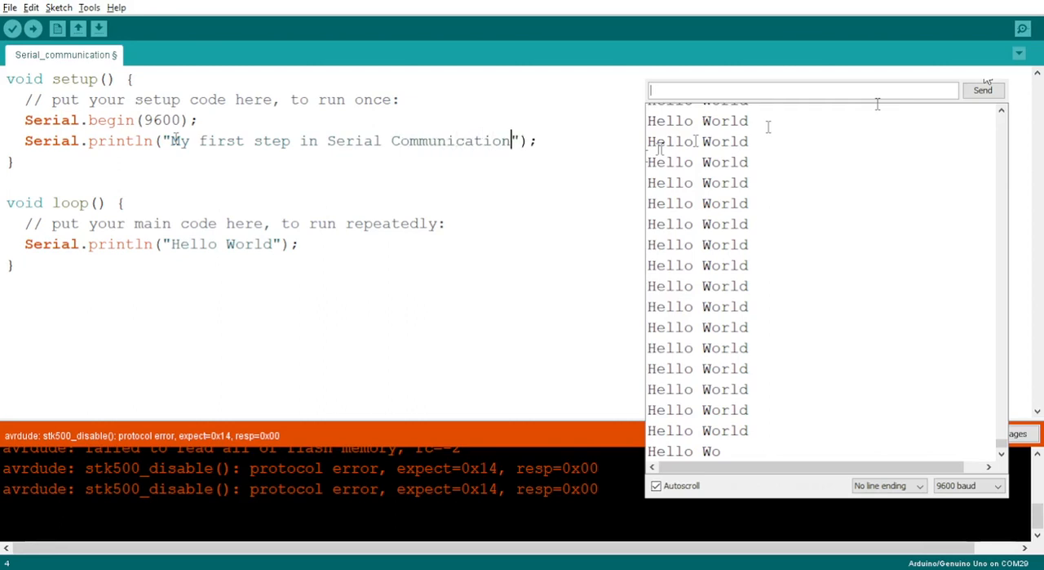
click(32, 29)
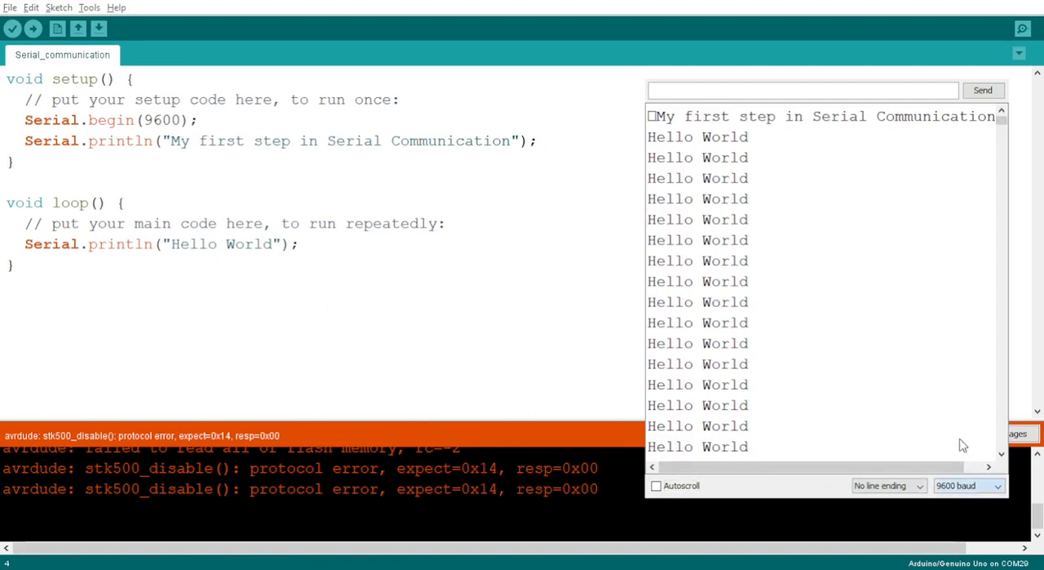
Switch the Serial Monitor baud rate to 19200, leaving the 9600-baud output garbled.
click(968, 486)
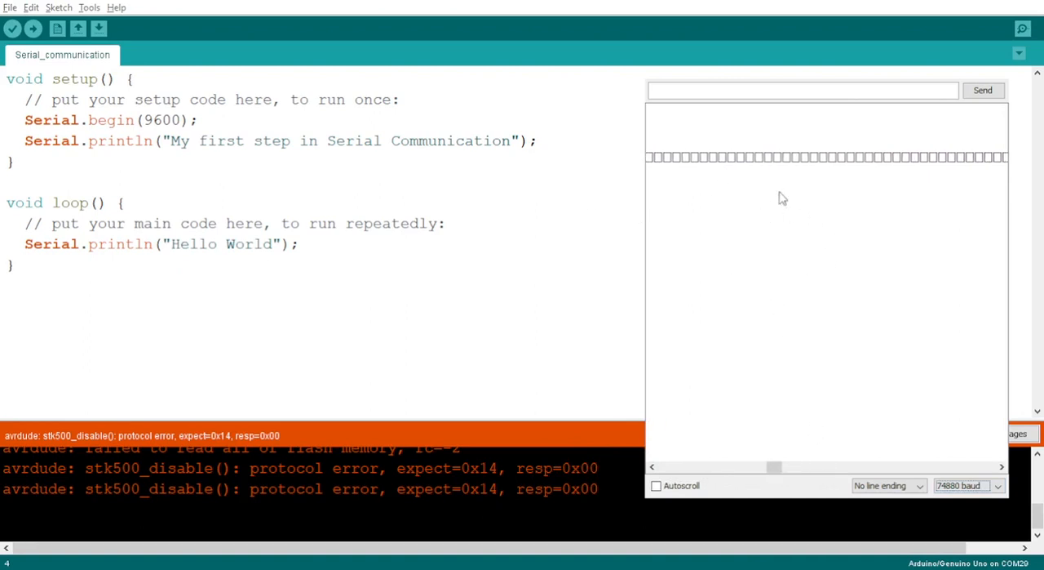
mouse_move(942, 421)
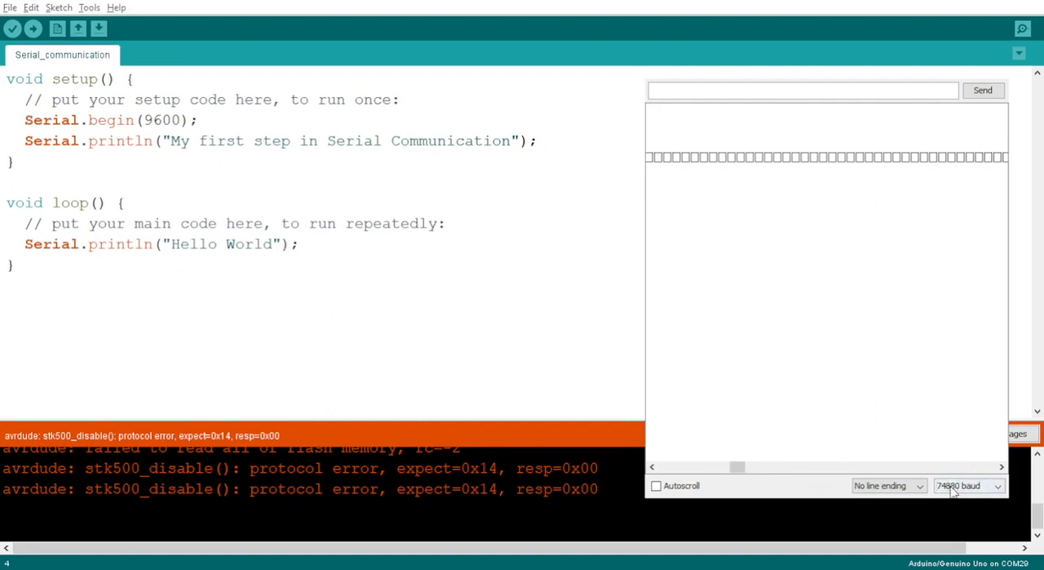
click(969, 486)
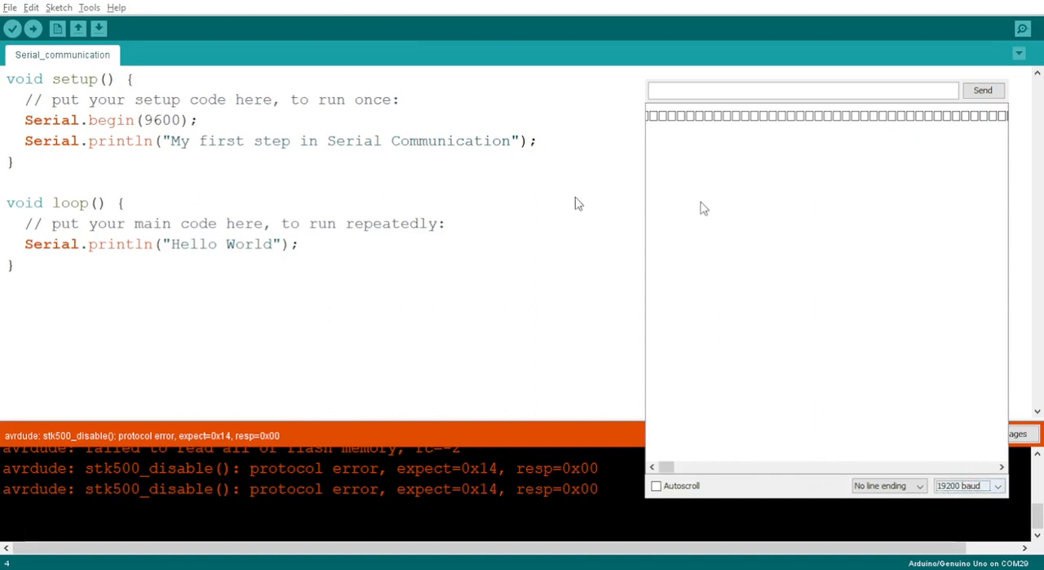
Change Serial.begin to 19200, upload, and turn Autoscroll back on for readable Hello World lines.
double_click(162, 121)
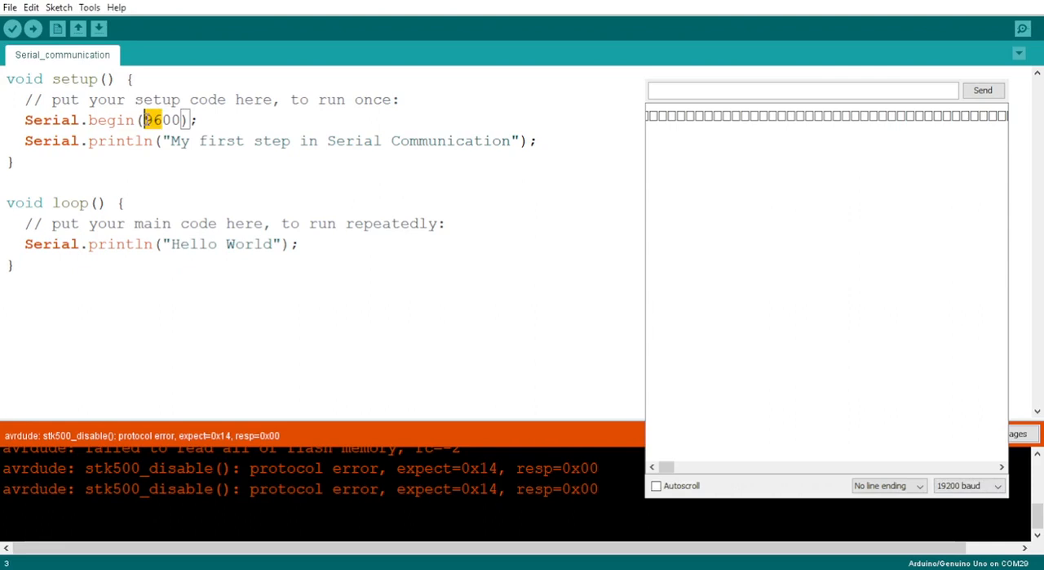
text(19200)
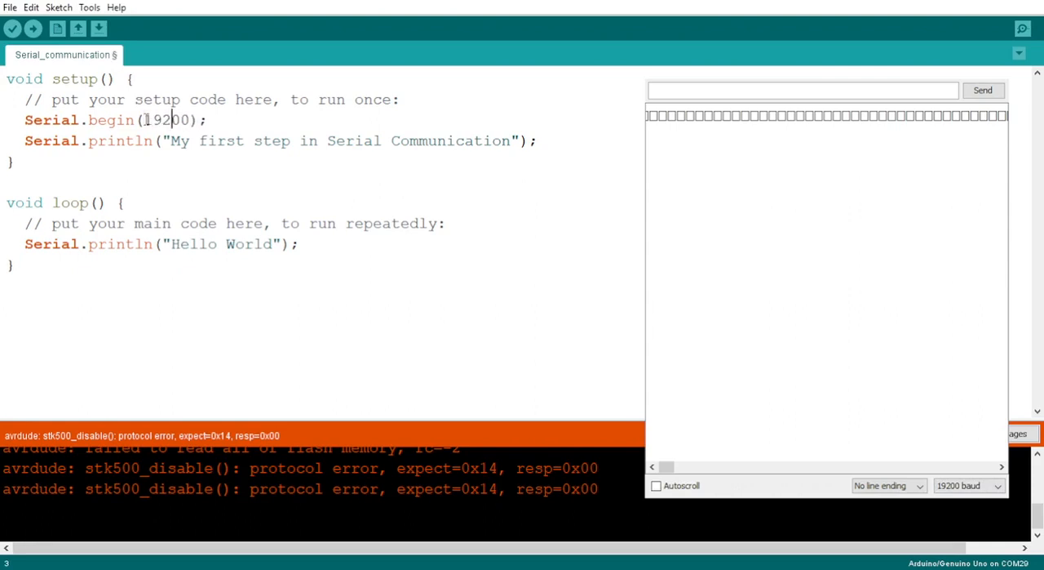
click(32, 27)
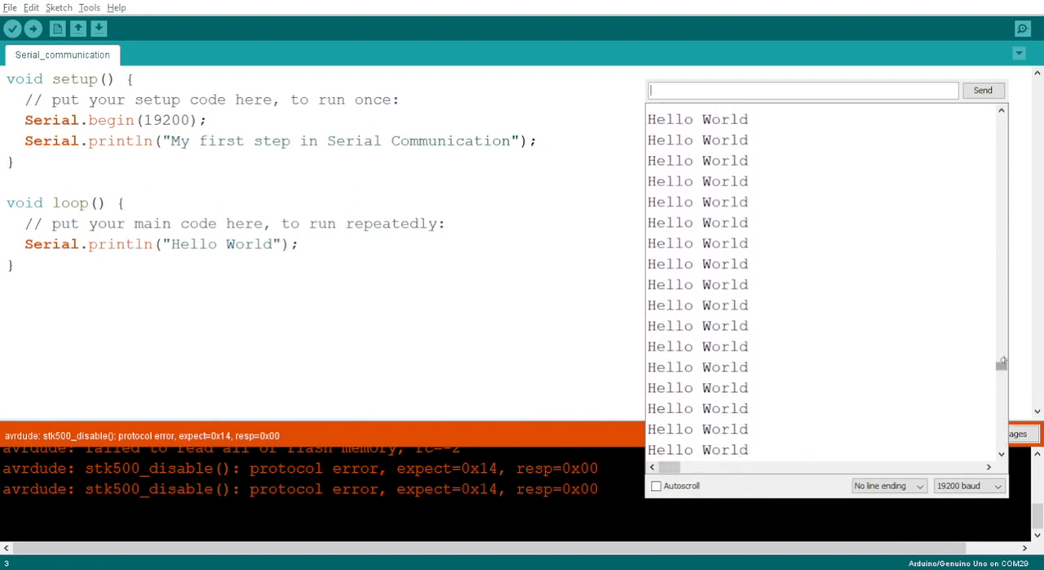
click(656, 485)
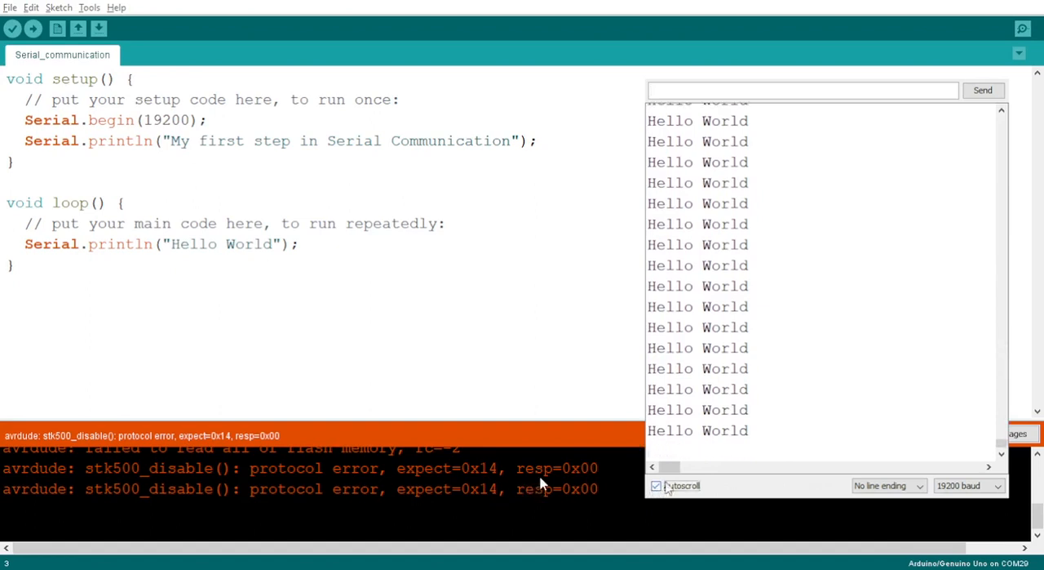